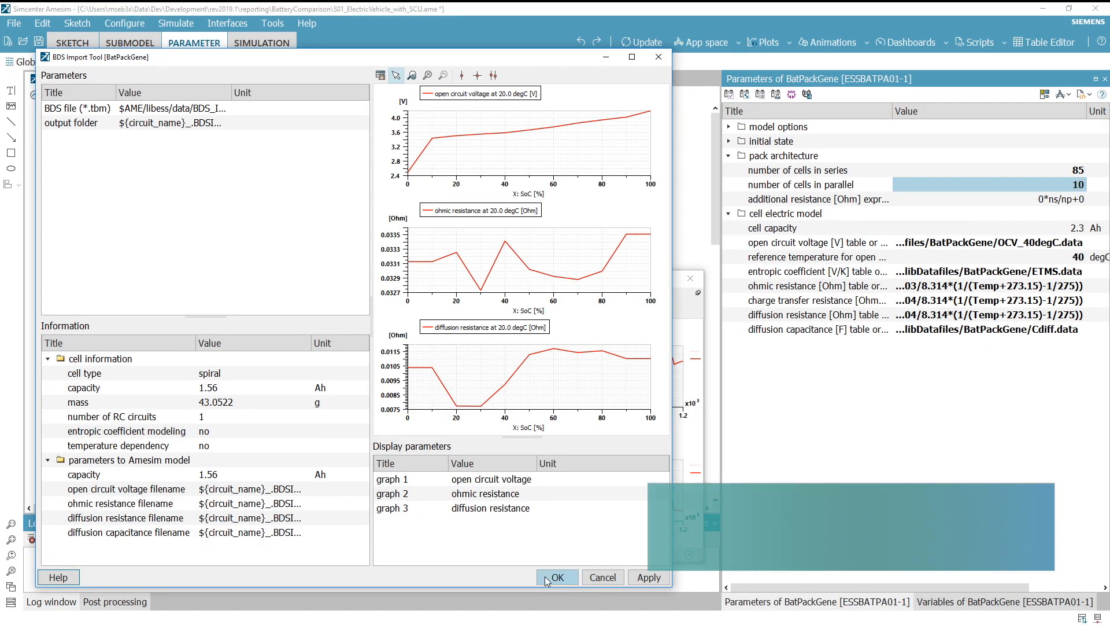
Step: Confirm the BDS import so BatPackGene uses 1.56 Ah capacity and imported resistance tables
click(557, 577)
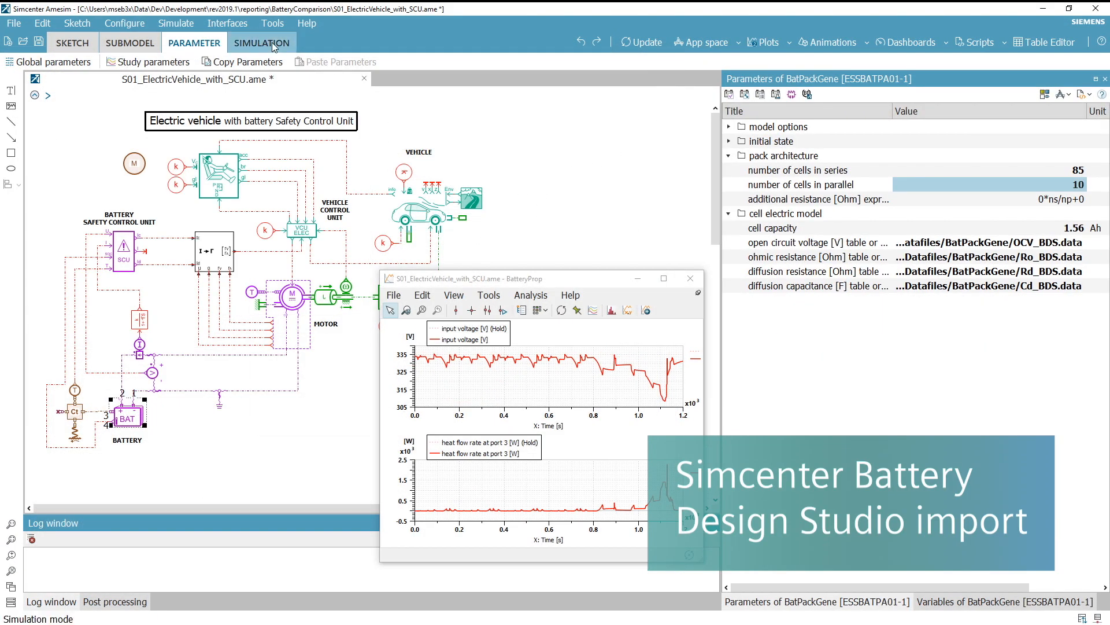
click(261, 43)
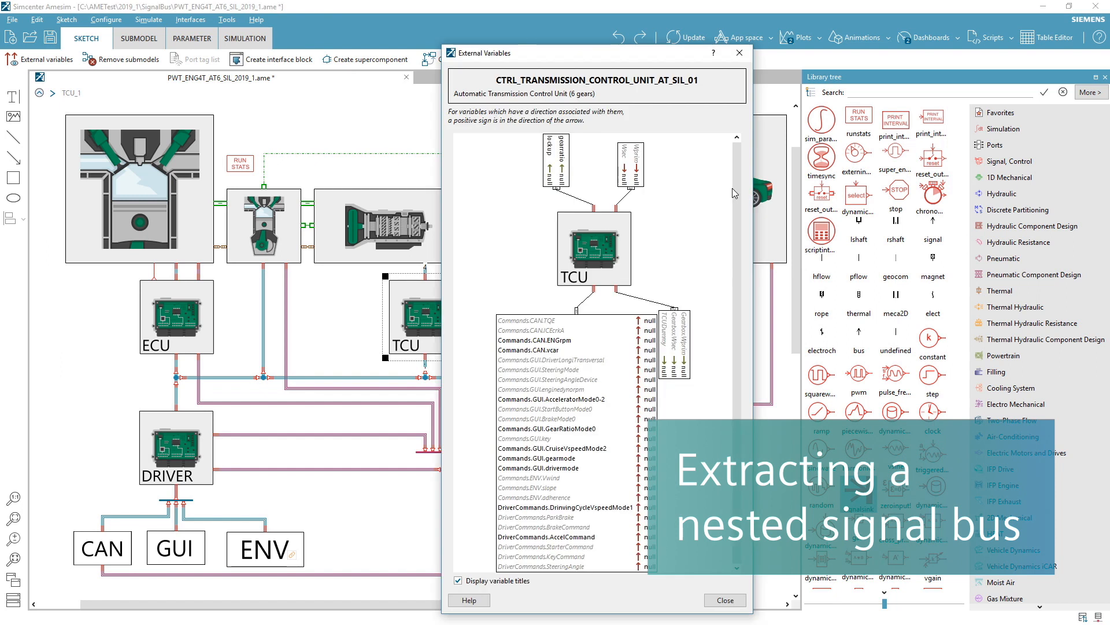
Step: Inspect the TCU supercomponent's external variables with the nested Commands signal bus
click(723, 600)
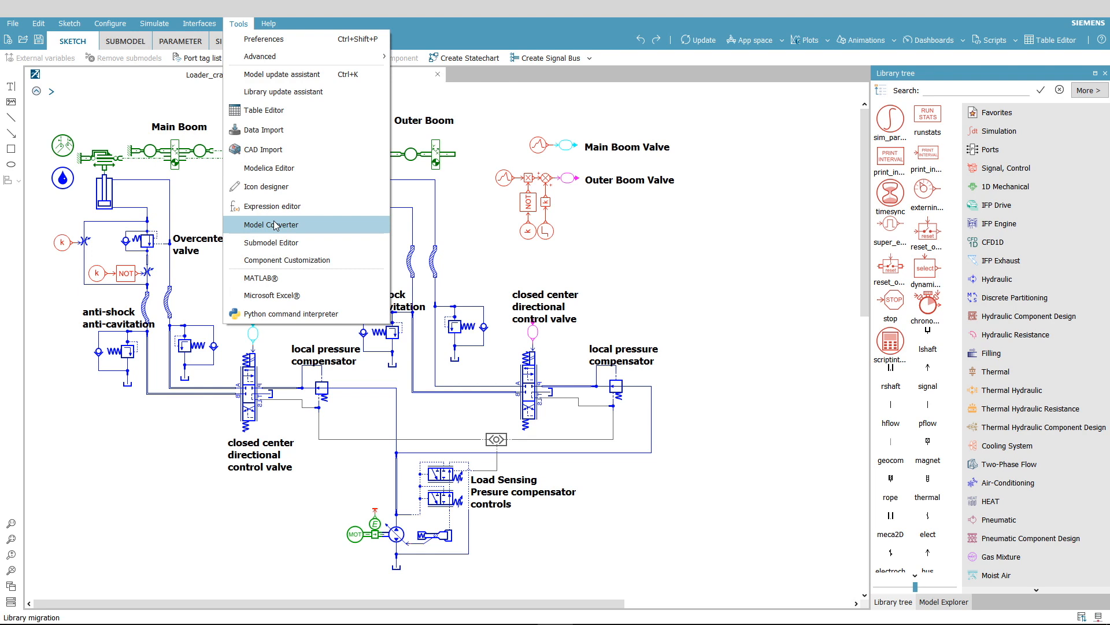
Step: Launch the Model Converter listing the crane's hydraulic submodels convertible to thermal-hydraulic
click(270, 225)
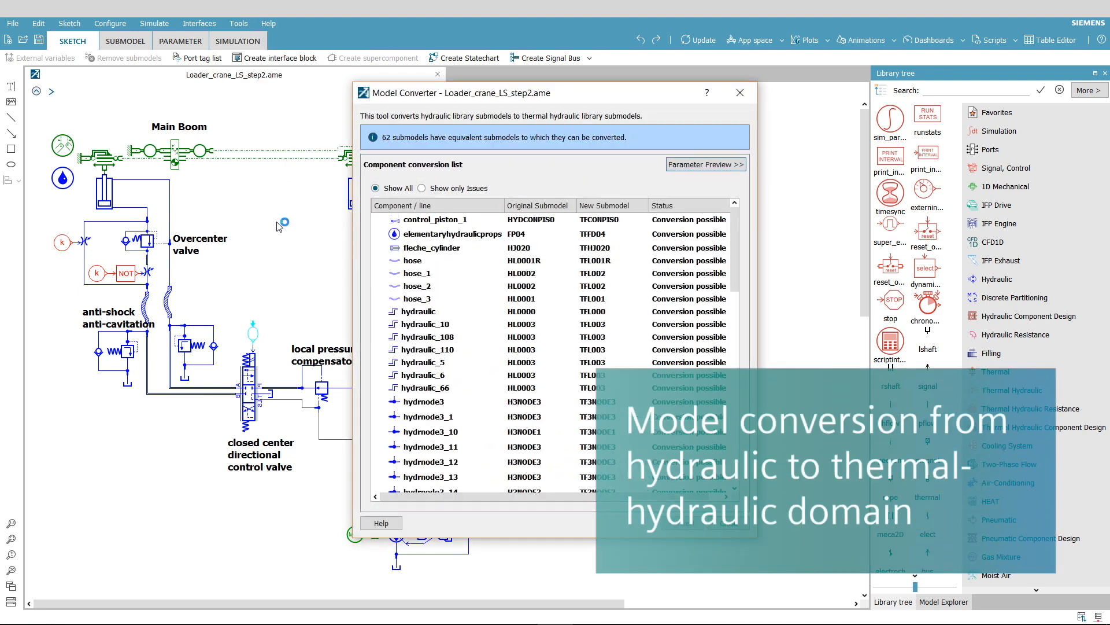
click(739, 92)
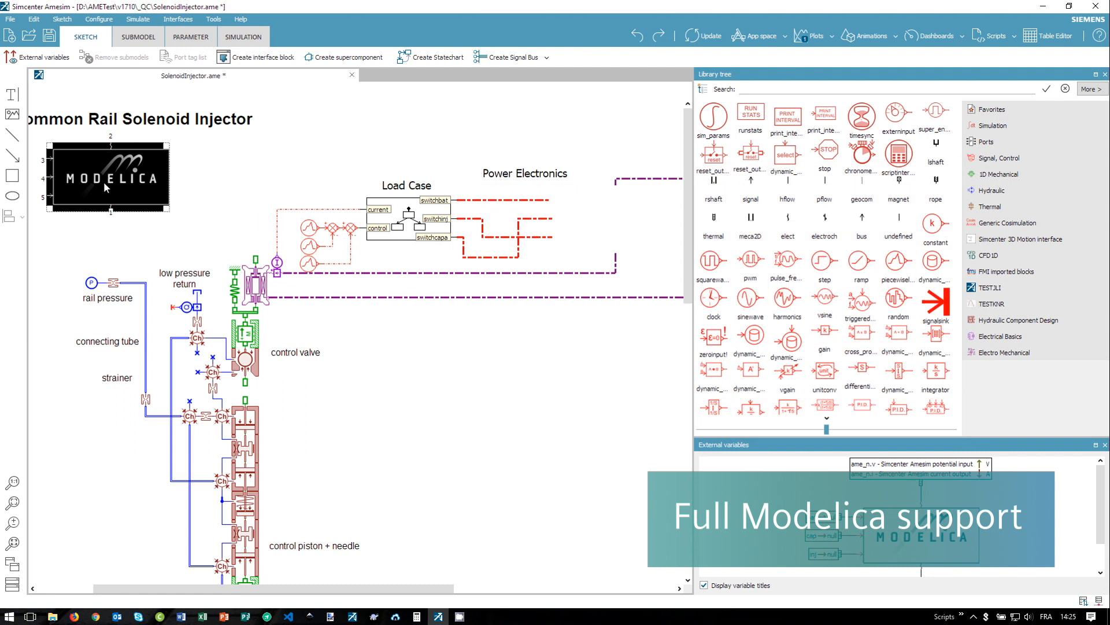
Step: Start the simulation of the Modelica-based solenoid injector model
click(243, 36)
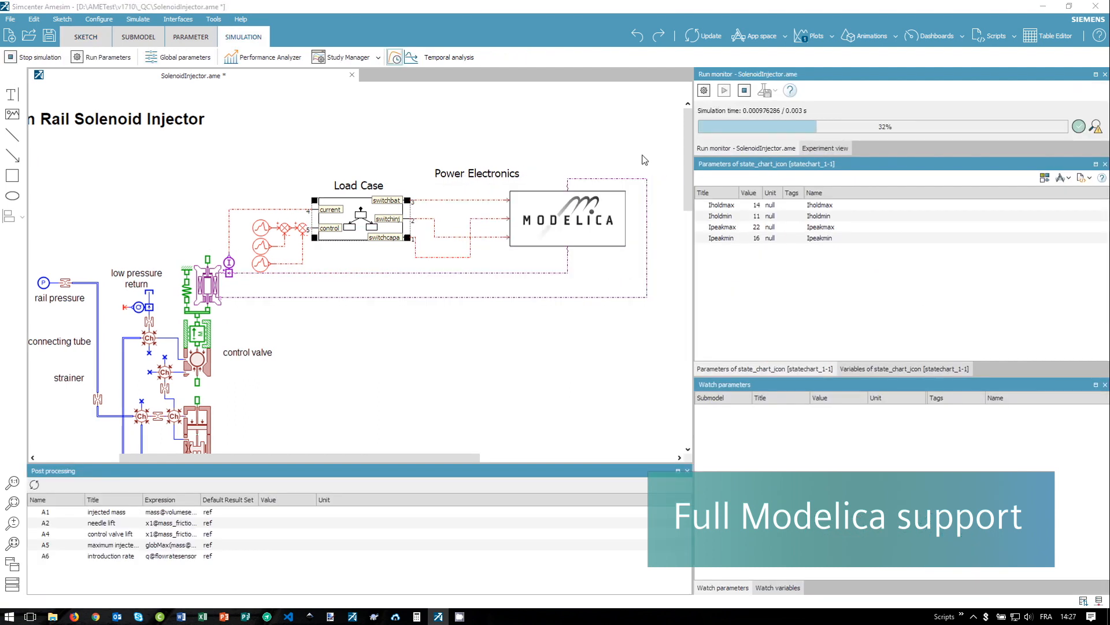